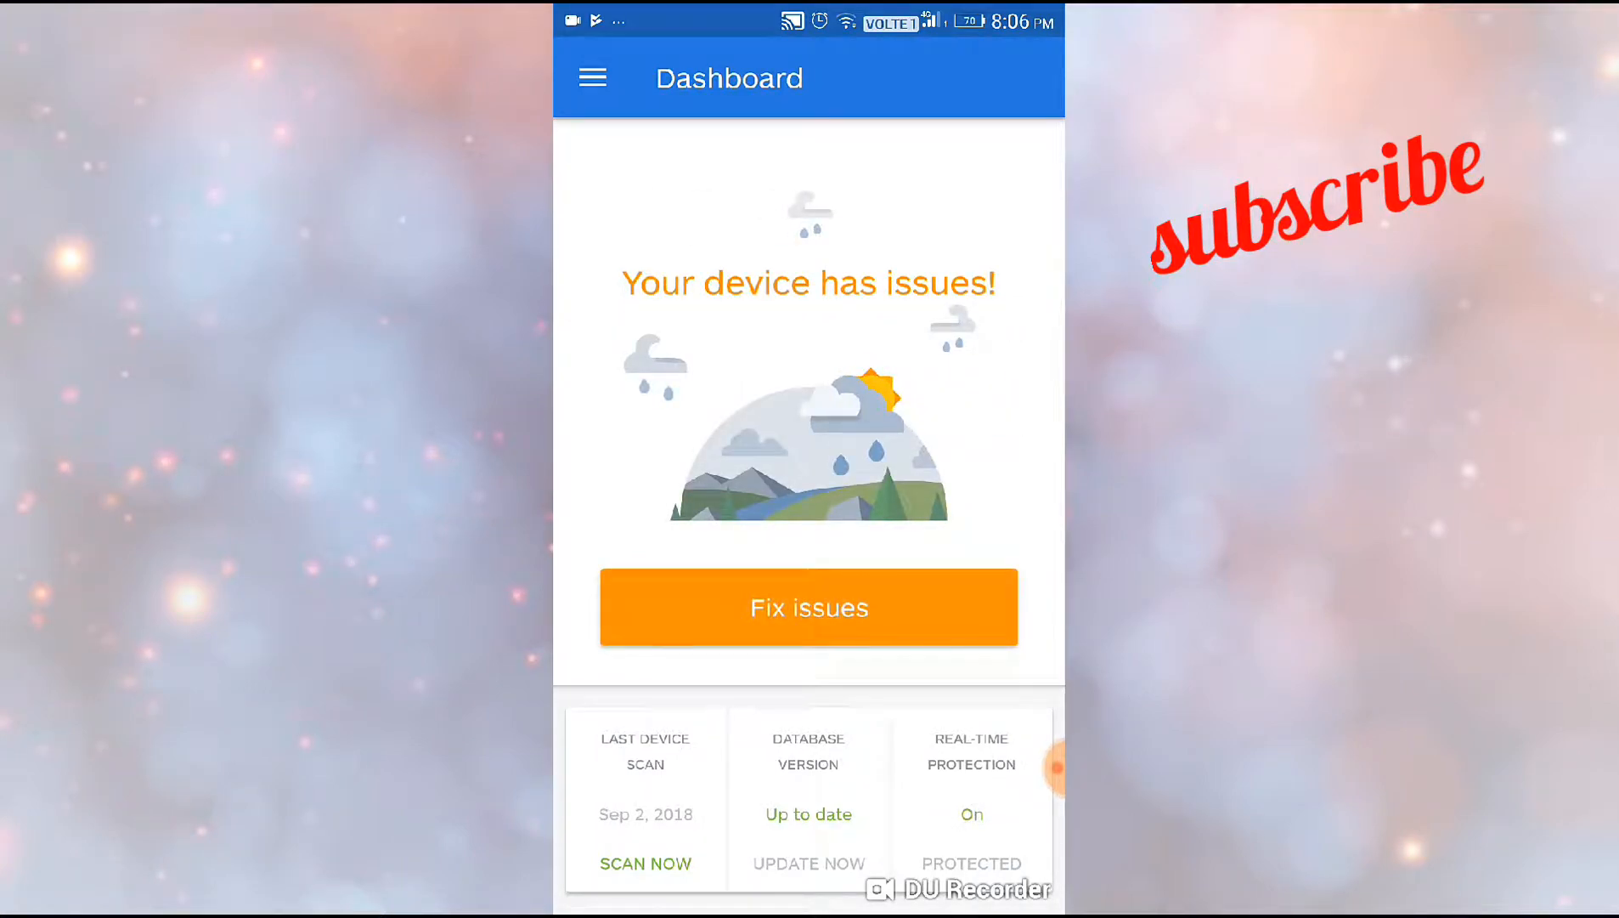
# Show the navigation drawer from the dashboard via the top-left menu icon
pyautogui.click(592, 78)
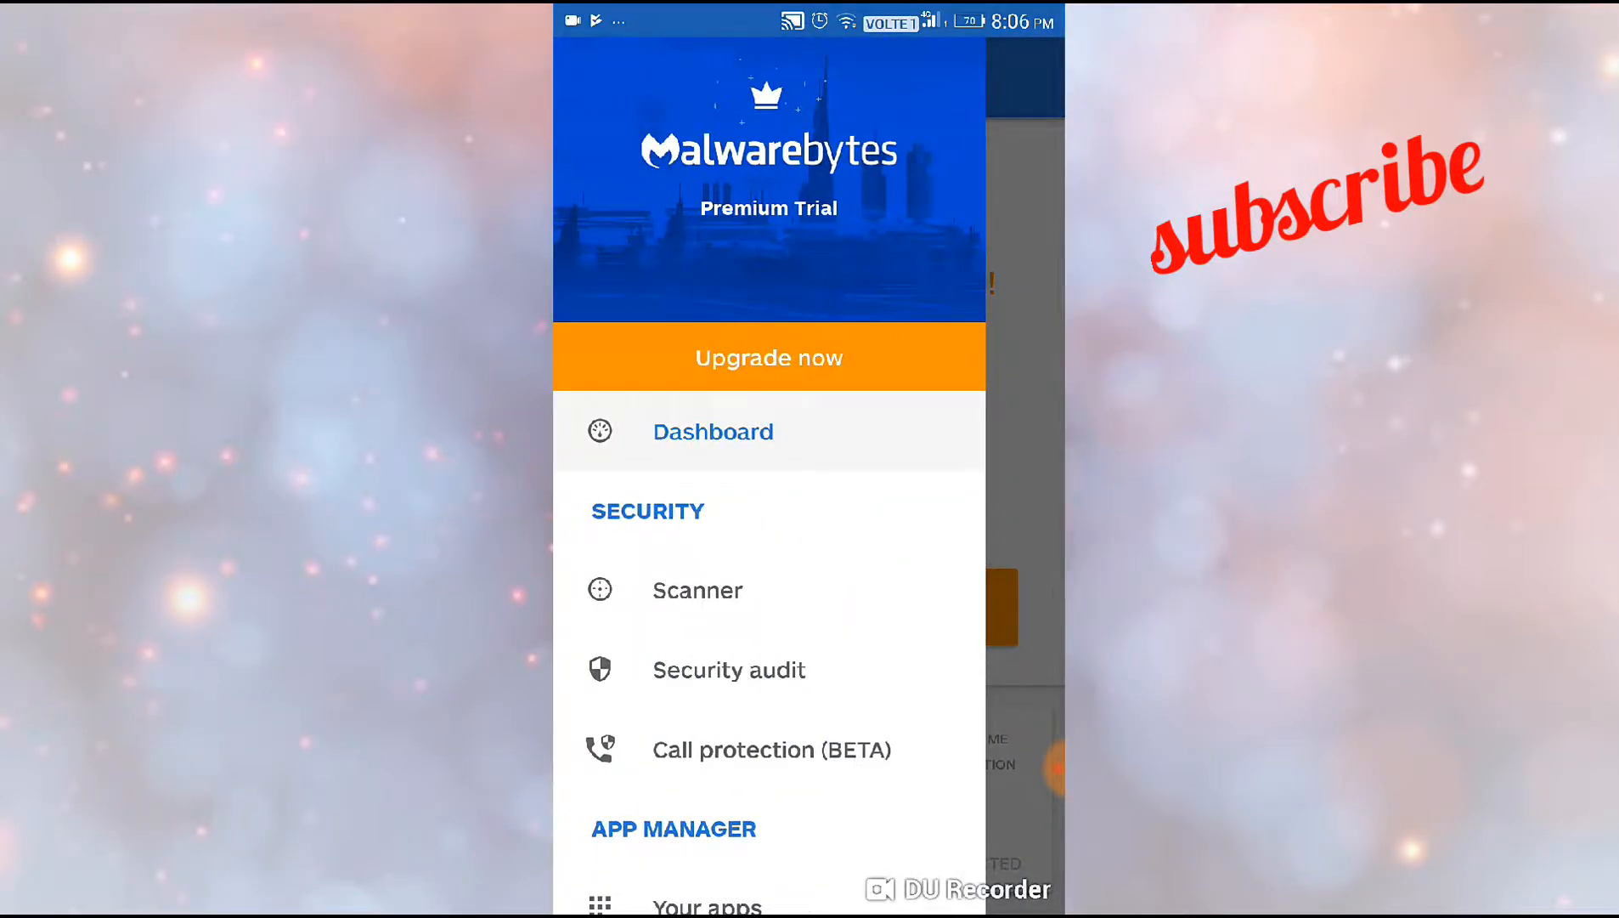
# Dismiss and reopen the drawer, then go to Scanner under the Security section
pyautogui.click(768, 358)
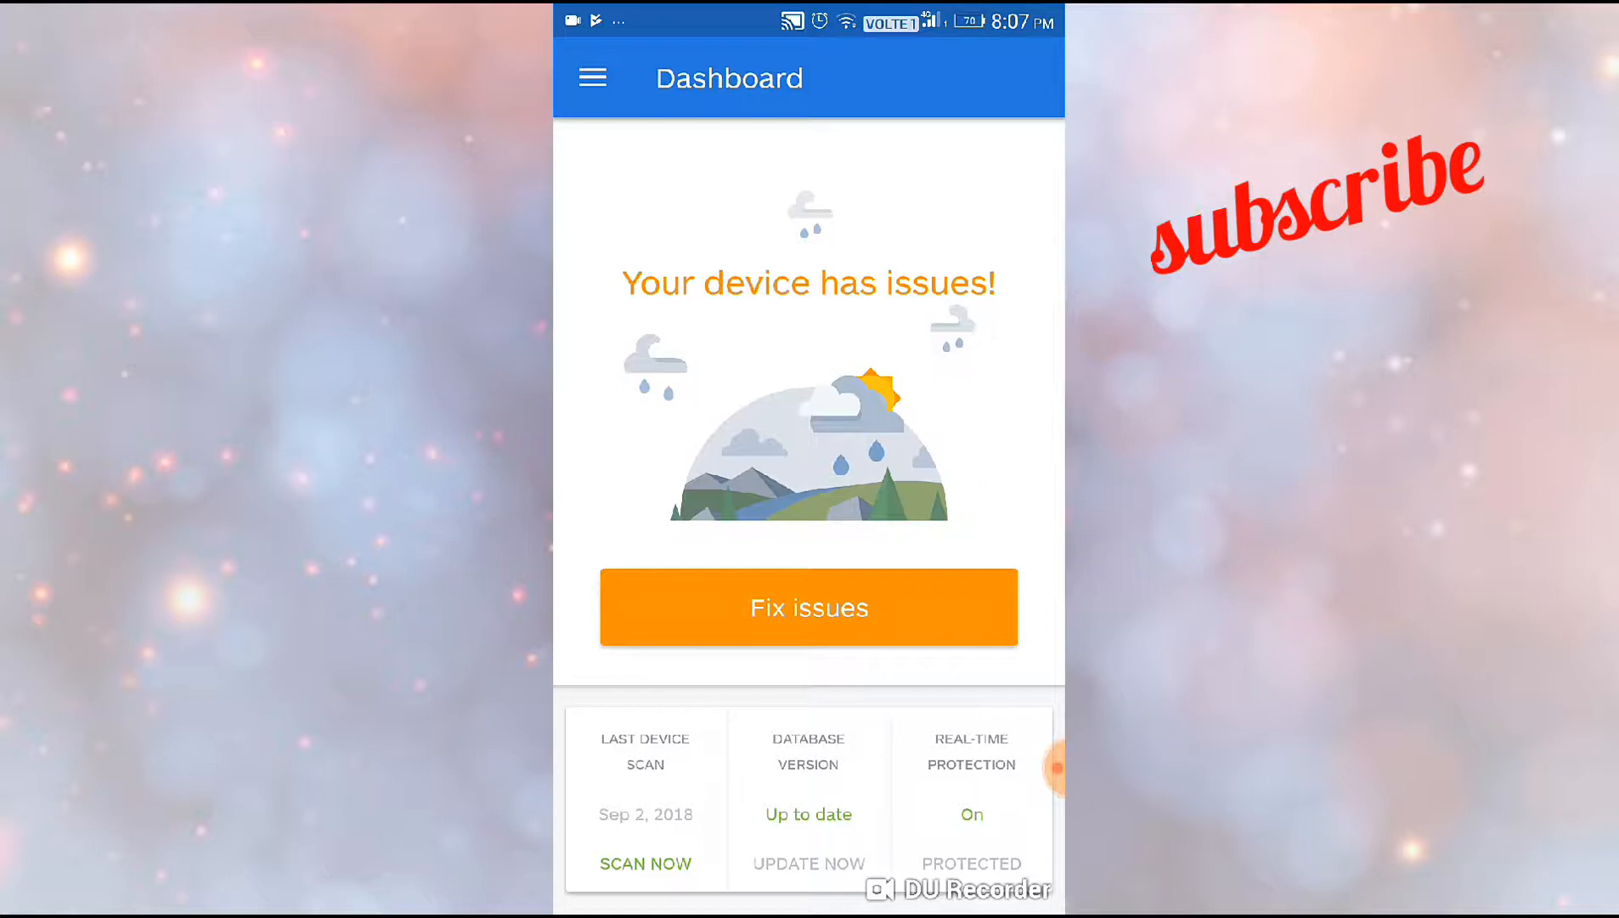
pyautogui.click(592, 77)
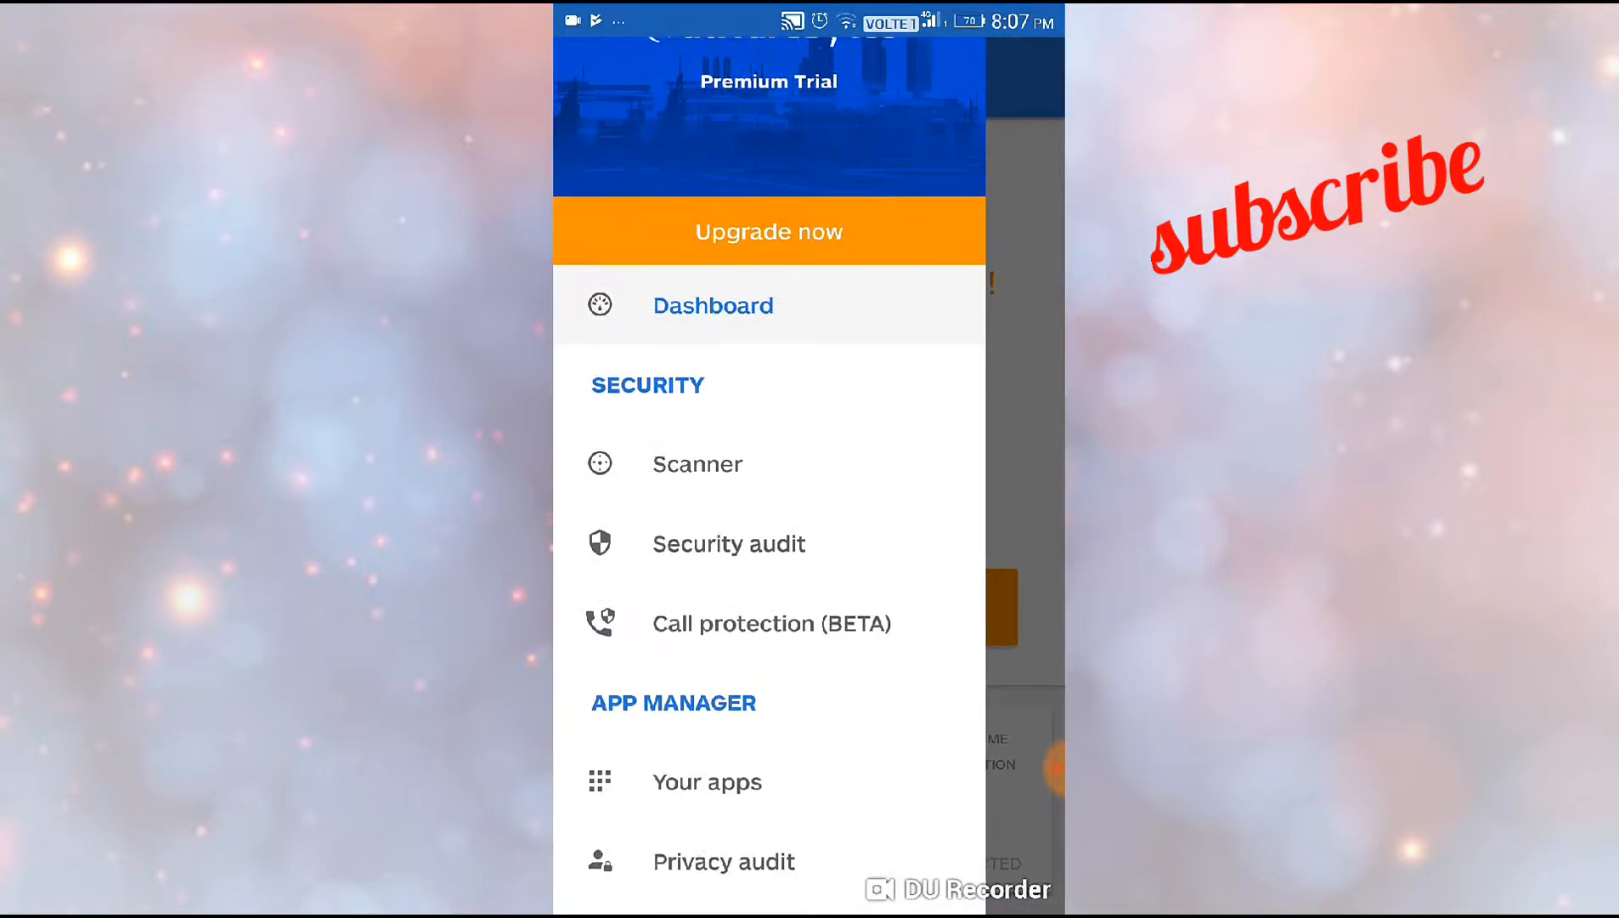
pyautogui.scroll(-3)
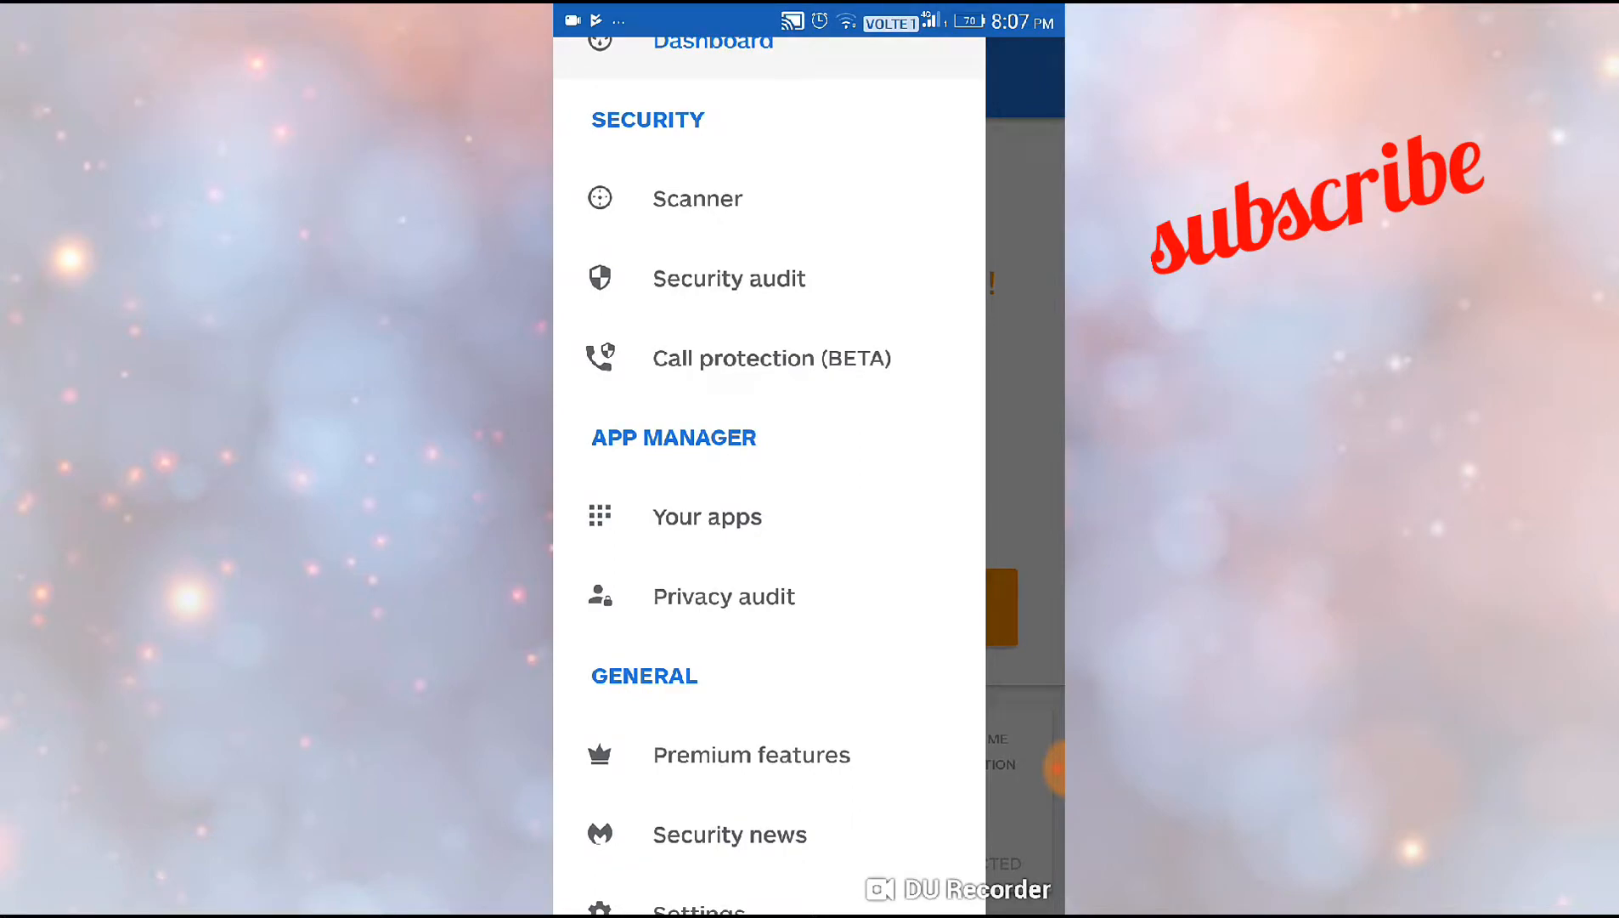
pyautogui.click(699, 199)
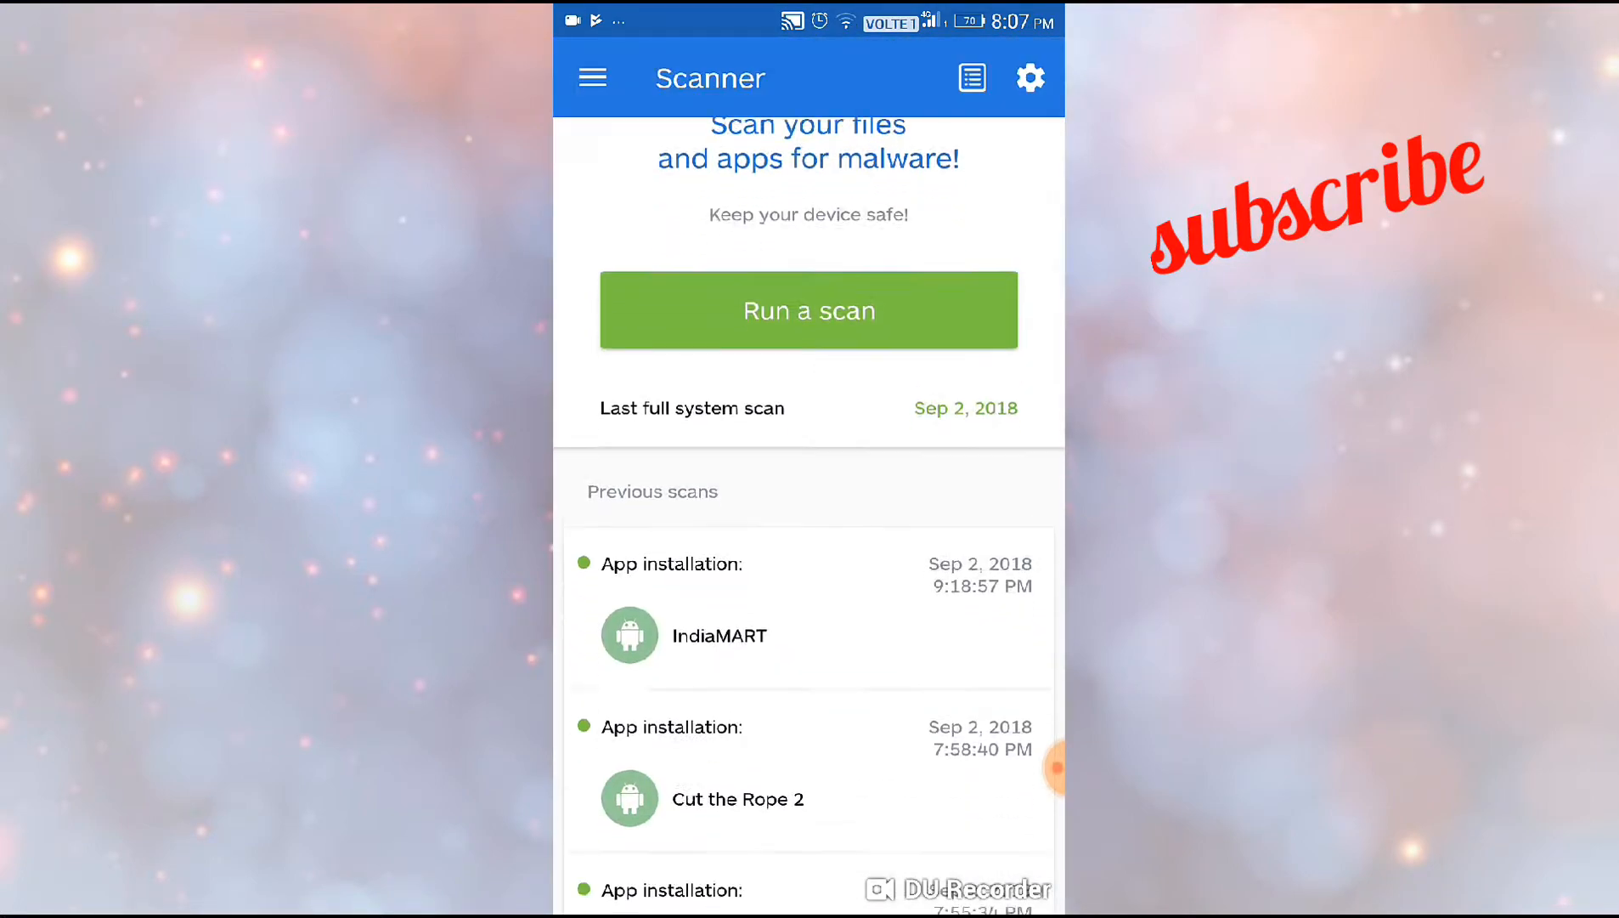
# Scroll through the Previous scans list, then return to the dashboard with Back
pyautogui.scroll(-3)
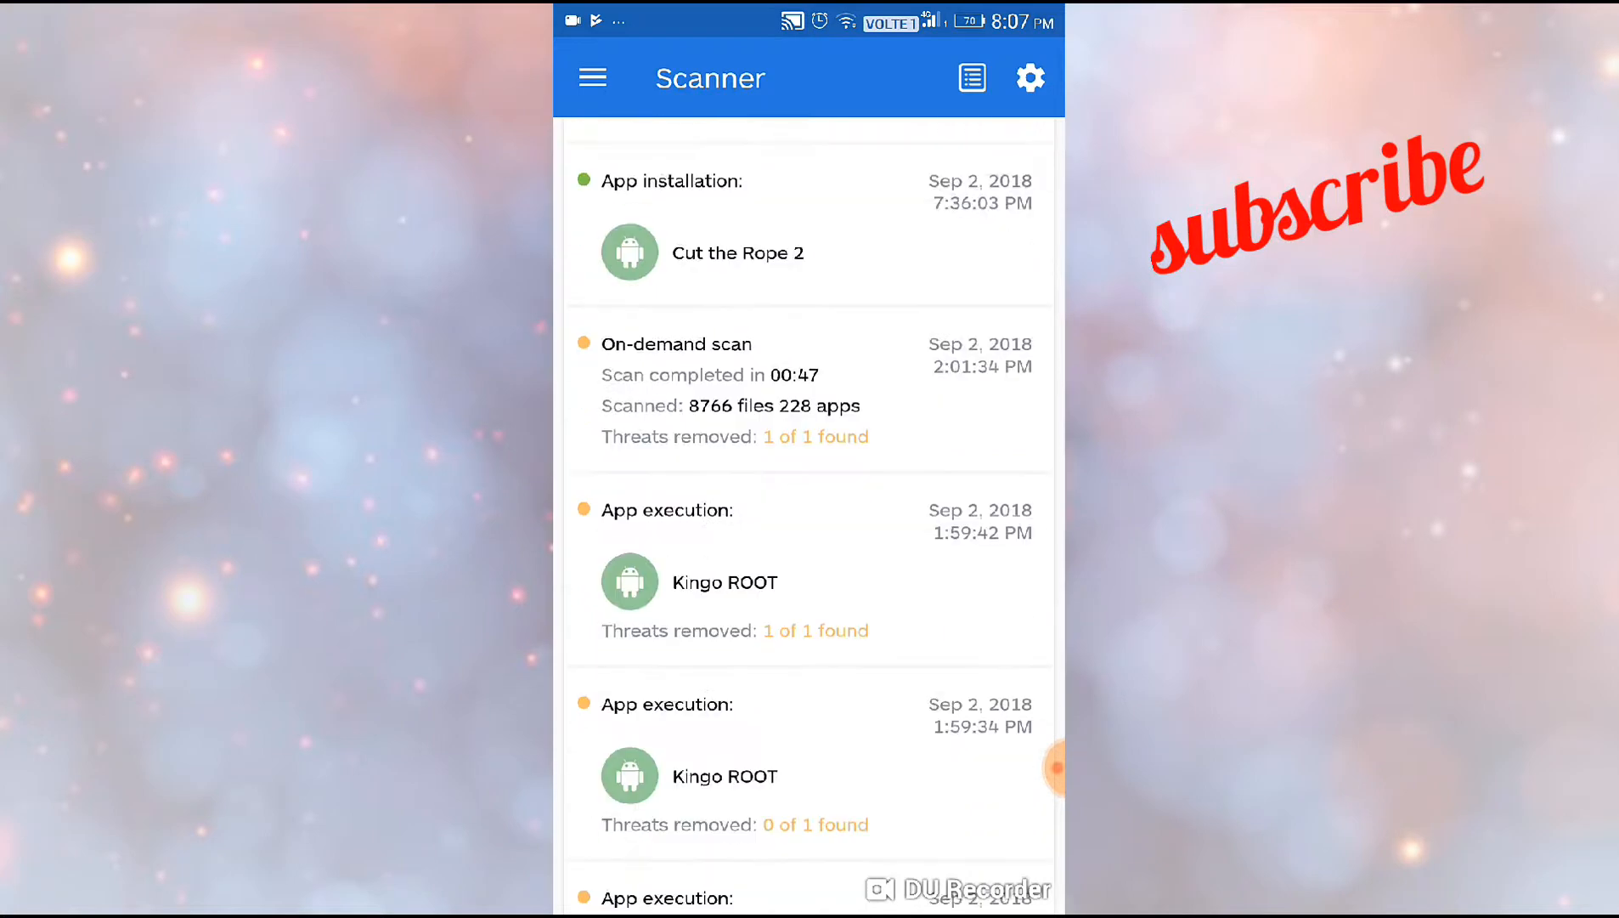
pyautogui.scroll(-3)
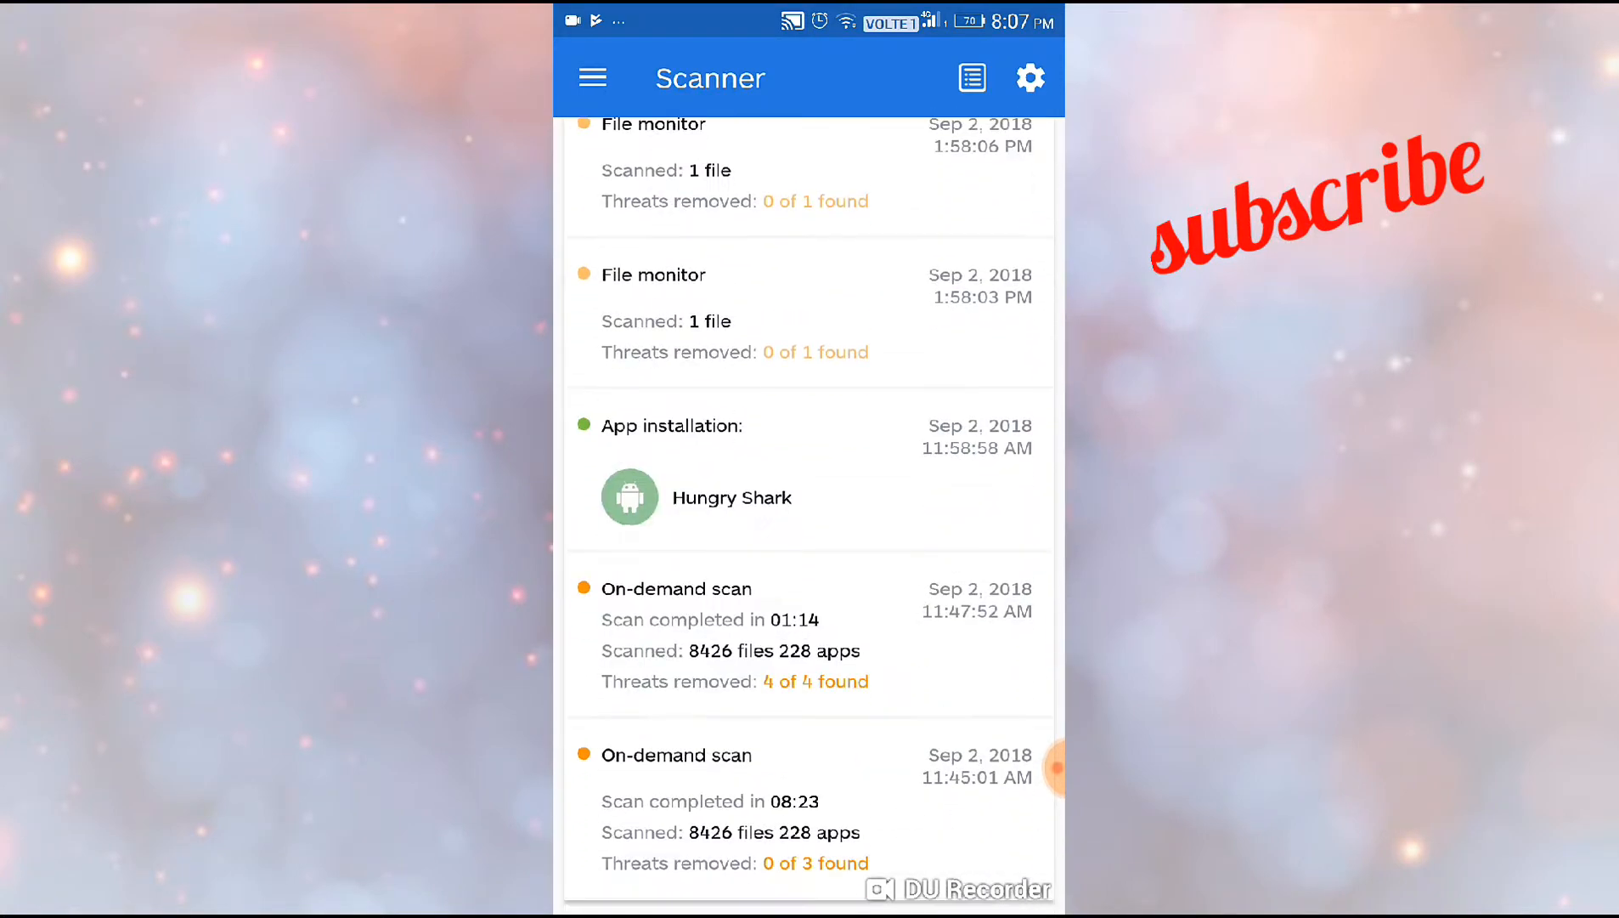
pyautogui.scroll(3)
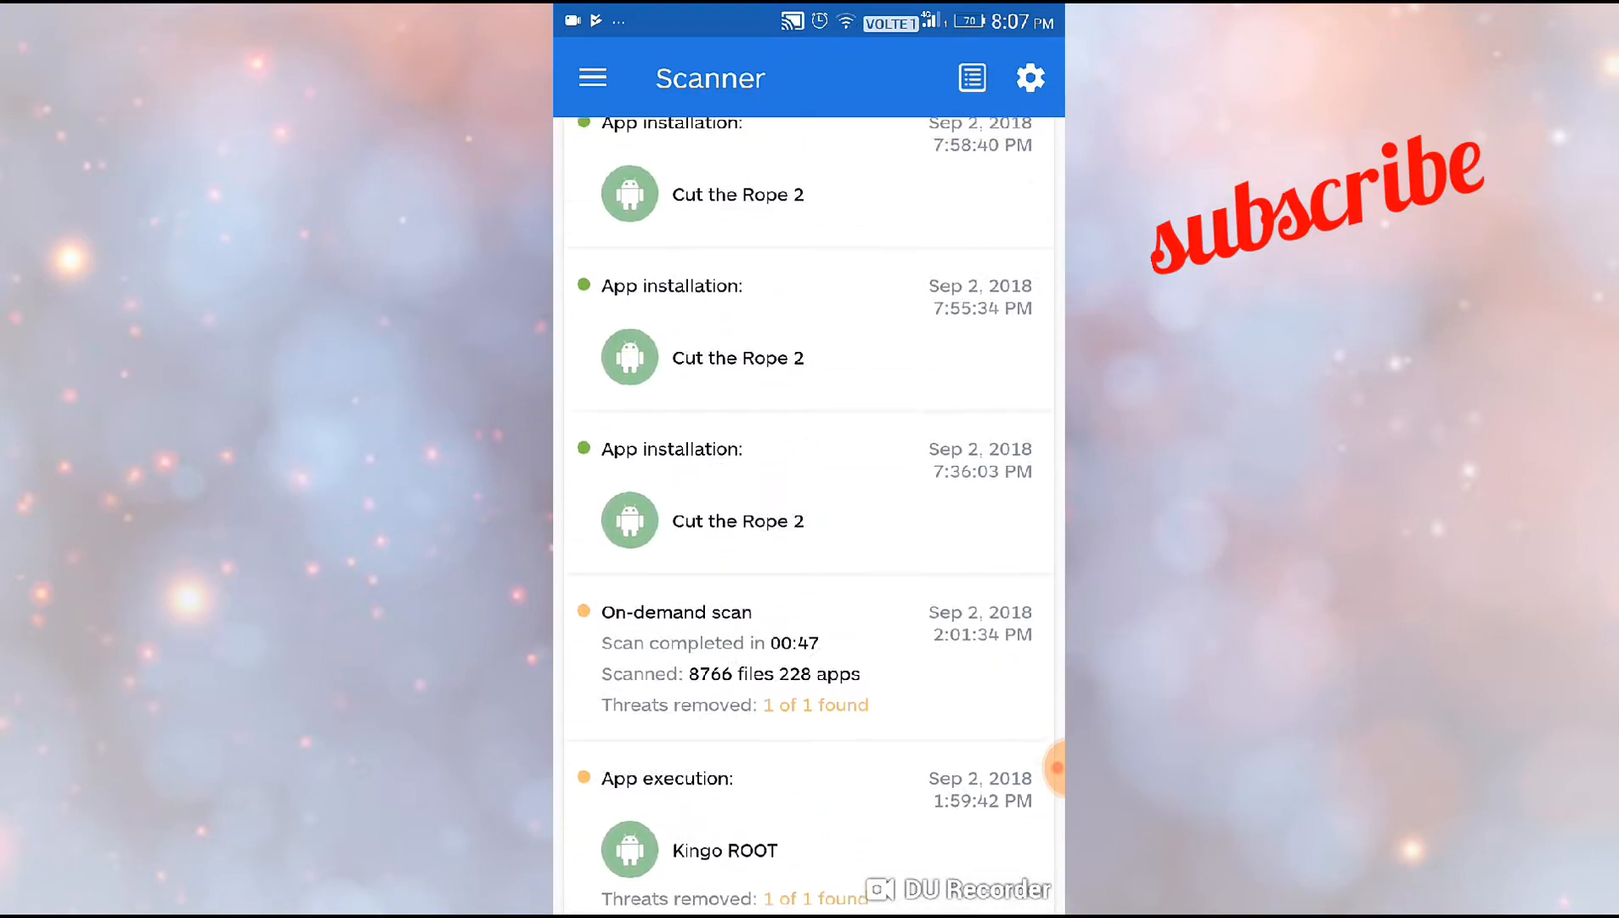
pyautogui.scroll(-3)
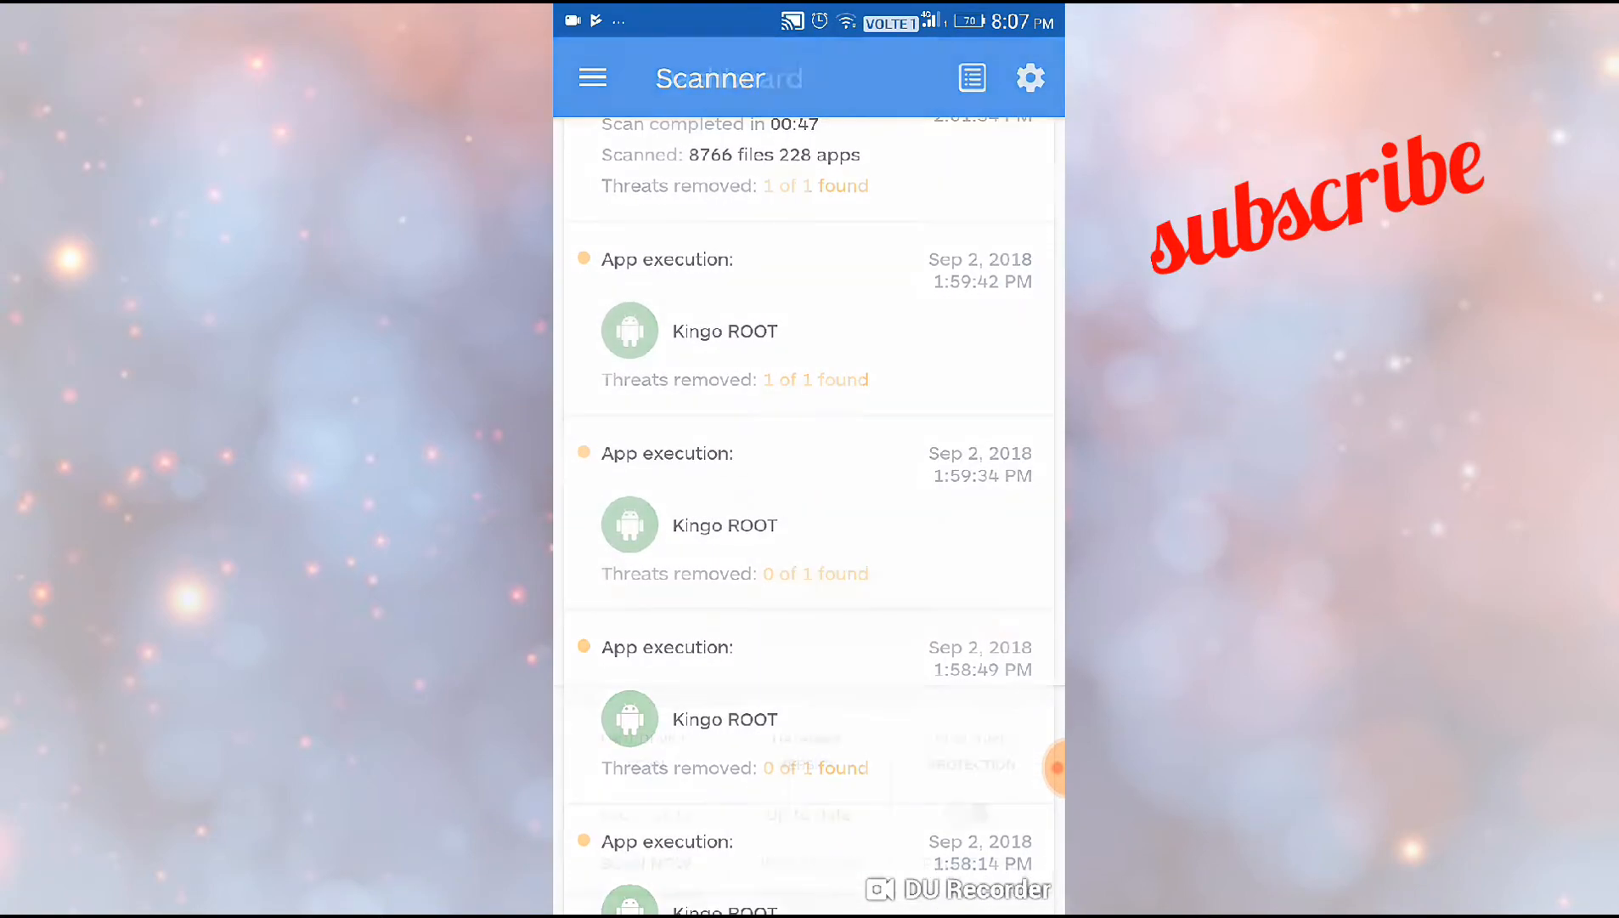
pyautogui.press('back')
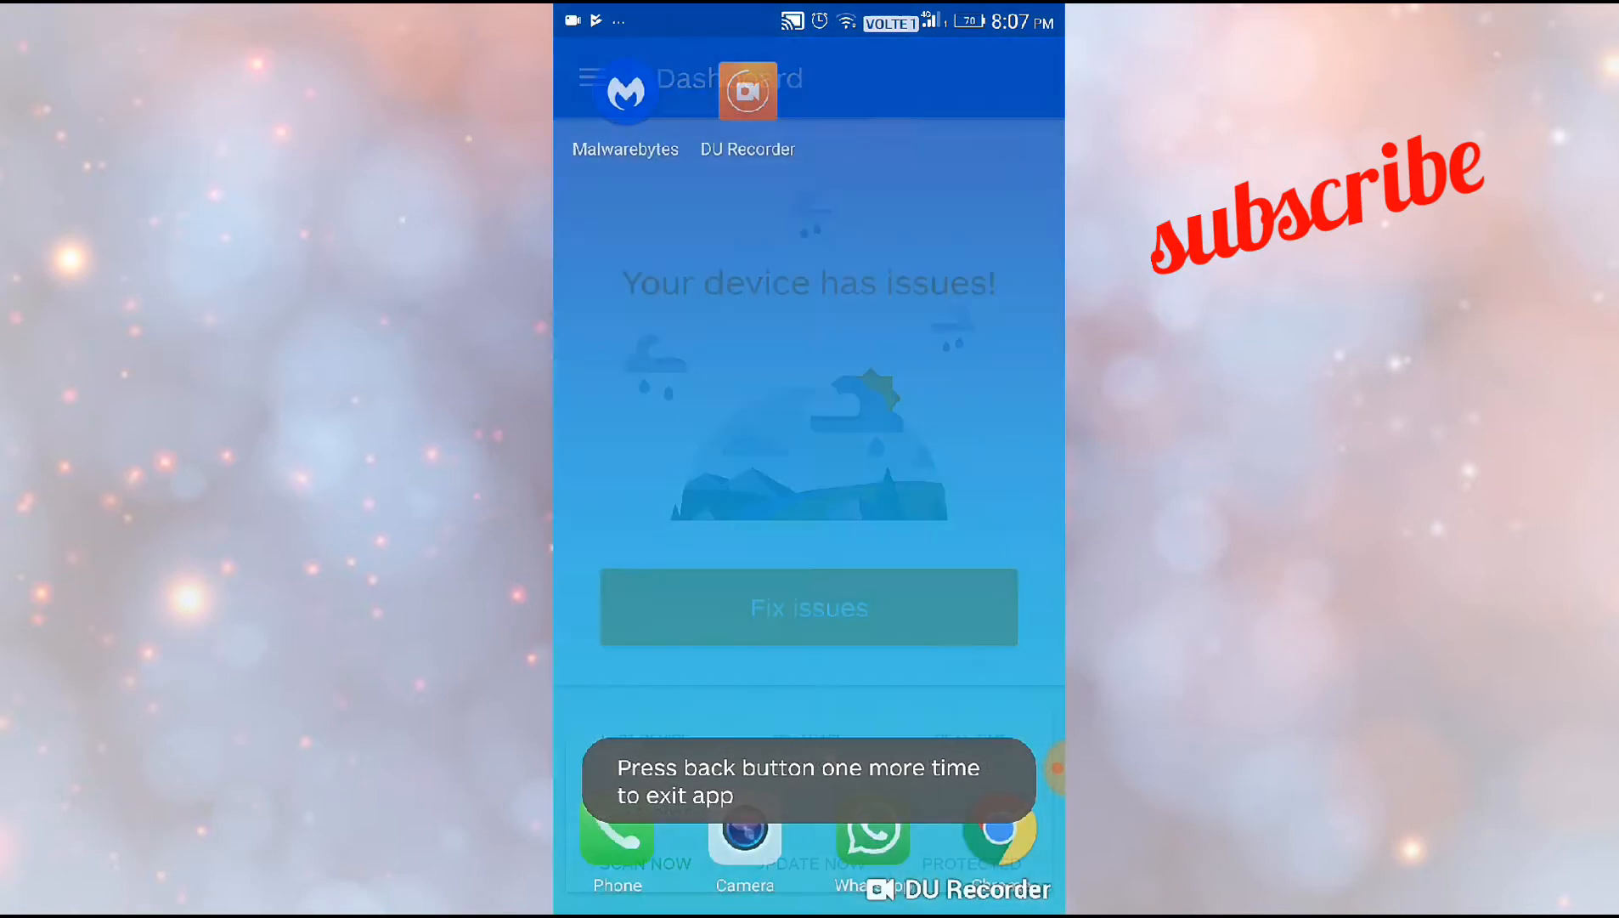